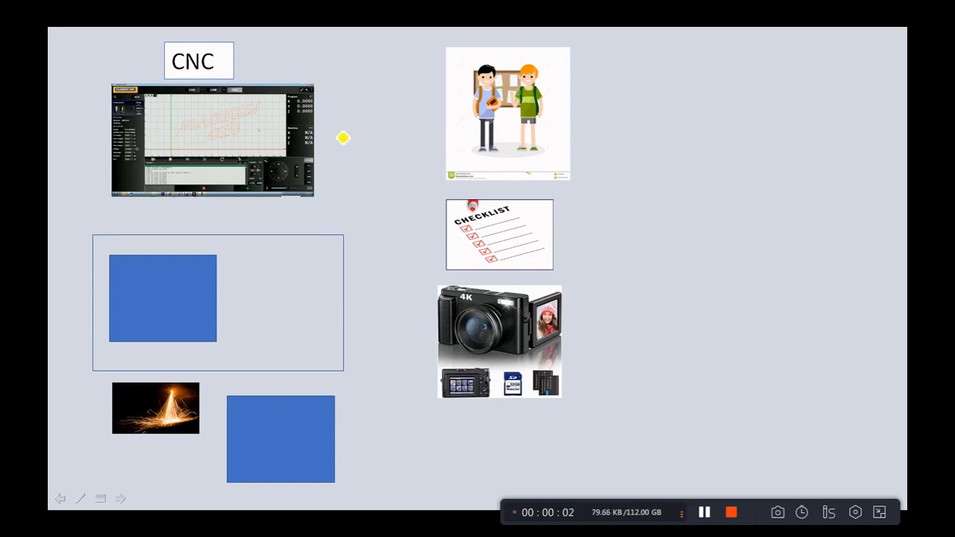
pyautogui.moveTo(257, 74)
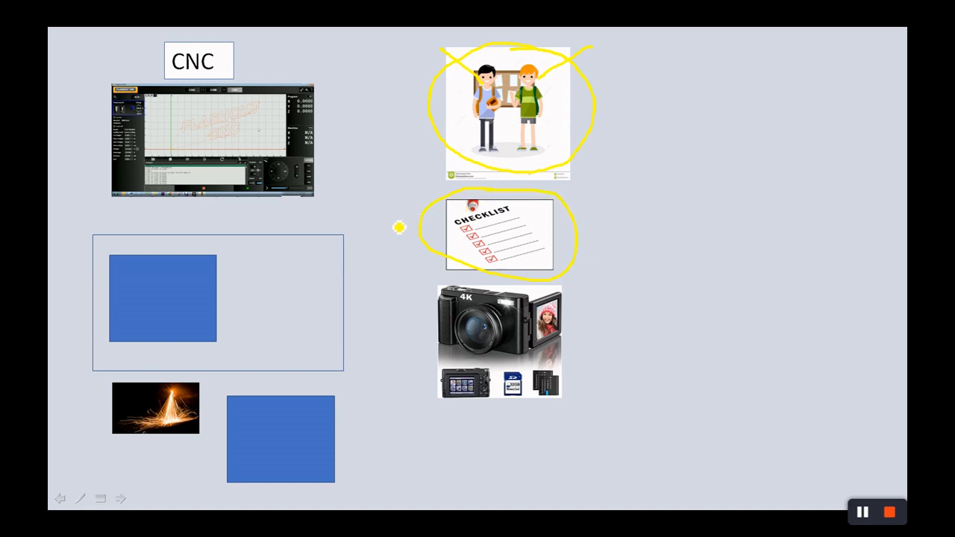
pyautogui.moveTo(397, 254)
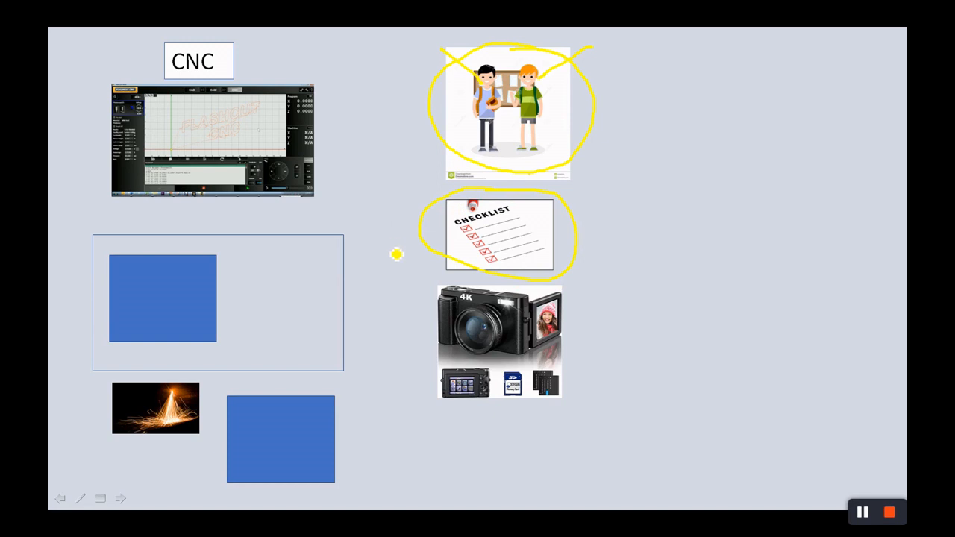
# Step: Circle the CNC screenshot, camera, blue rectangles and spark image in yellow ink
pyautogui.moveTo(475, 269); pyautogui.dragTo(500, 403)
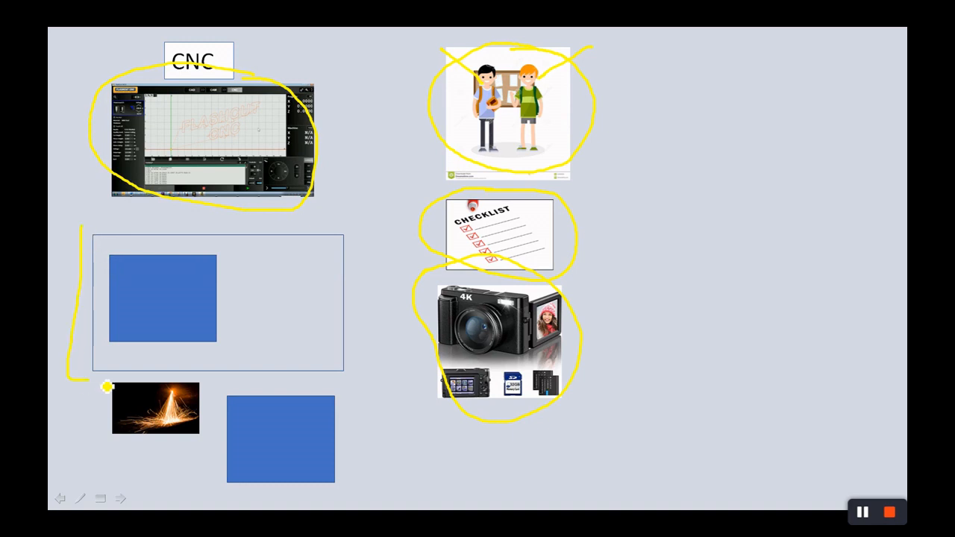
pyautogui.moveTo(107, 386); pyautogui.dragTo(236, 224)
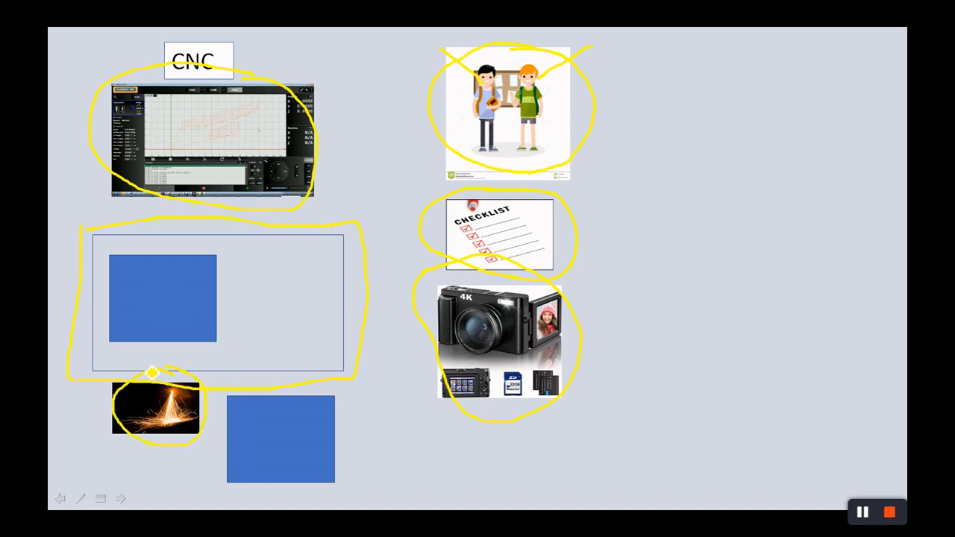
pyautogui.moveTo(227, 395); pyautogui.dragTo(307, 491)
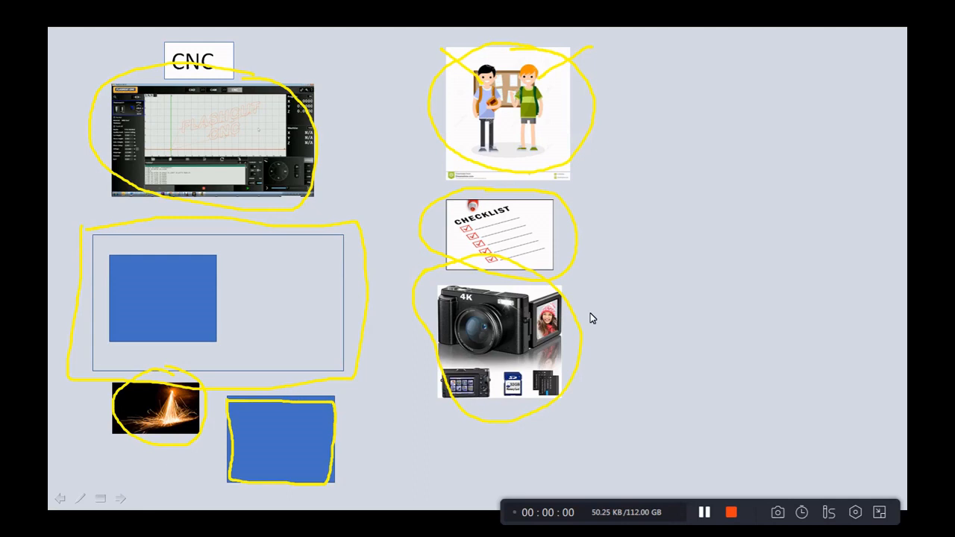
pyautogui.moveTo(379, 248)
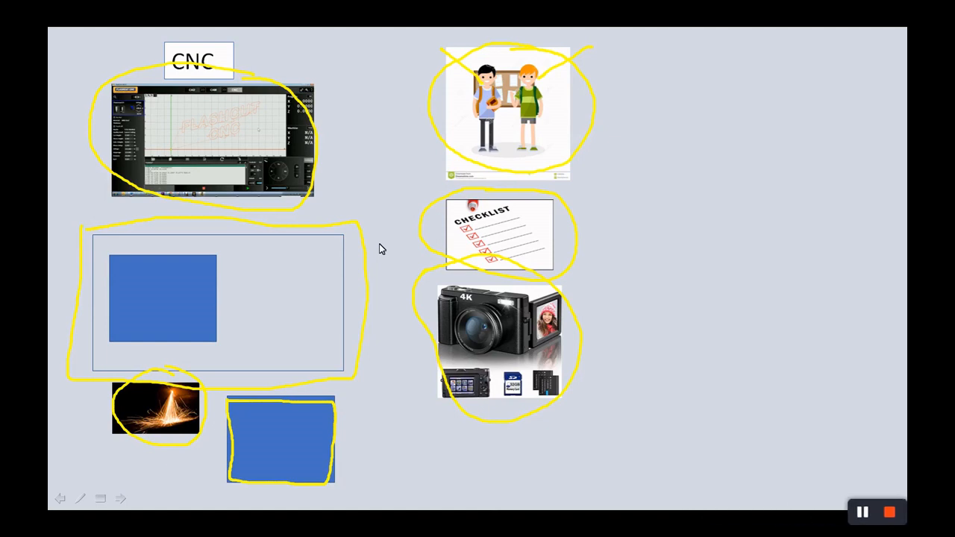
pyautogui.moveTo(391, 131)
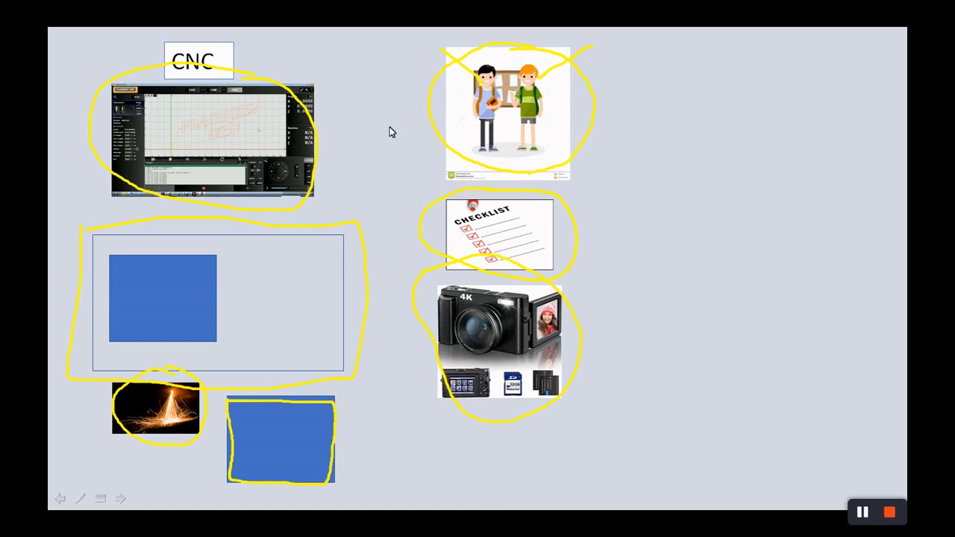
# Step: Draw yellow arrows pointing at the kids, checklist and camera pictures
pyautogui.moveTo(350, 140); pyautogui.dragTo(448, 122)
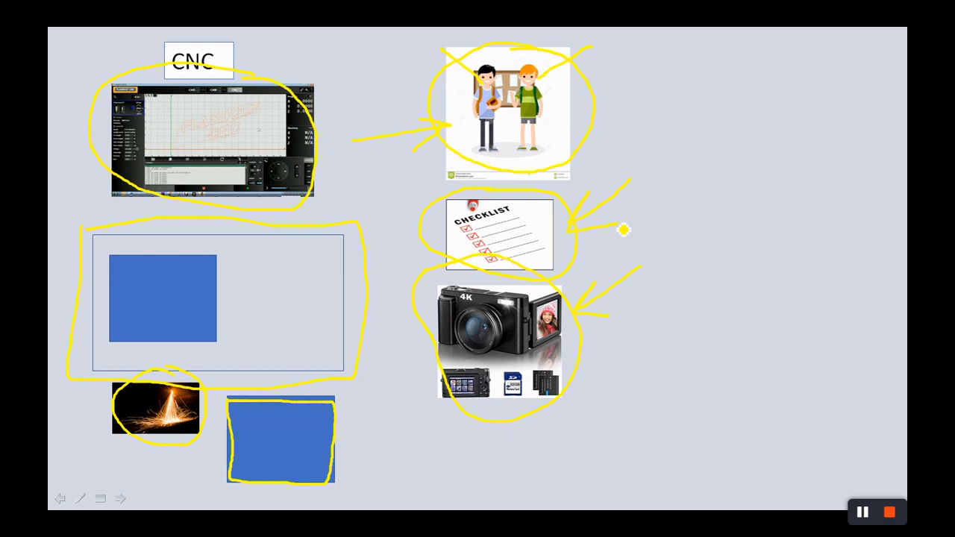
pyautogui.moveTo(588, 229)
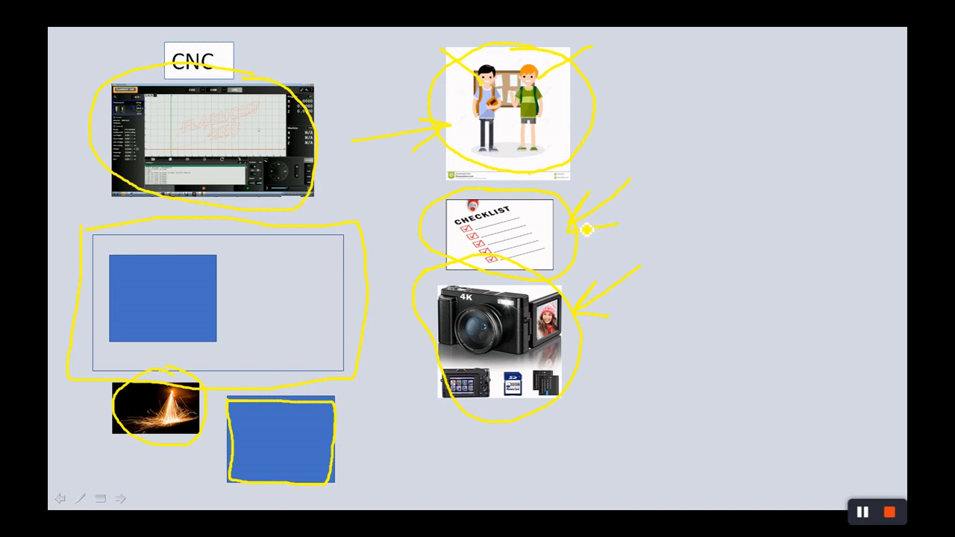
pyautogui.moveTo(424, 208)
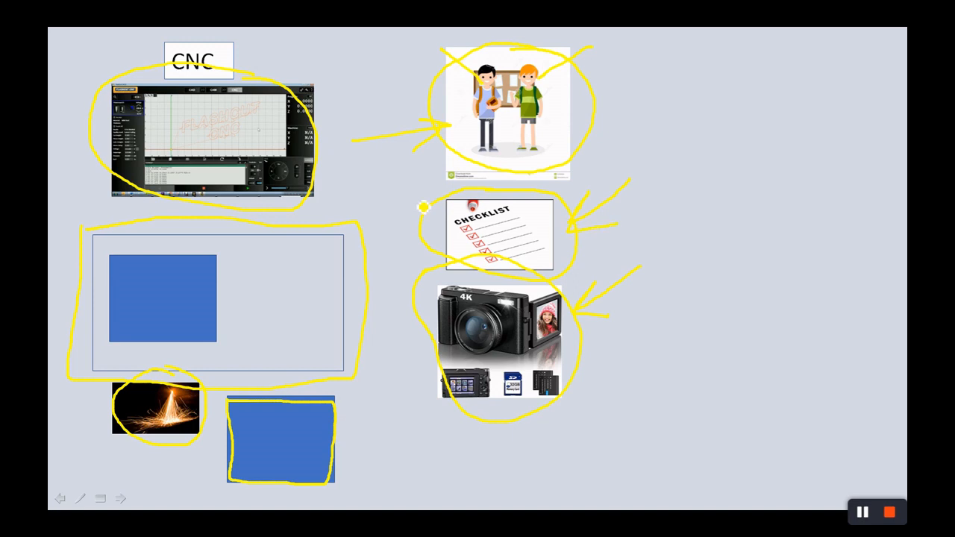
pyautogui.moveTo(358, 88)
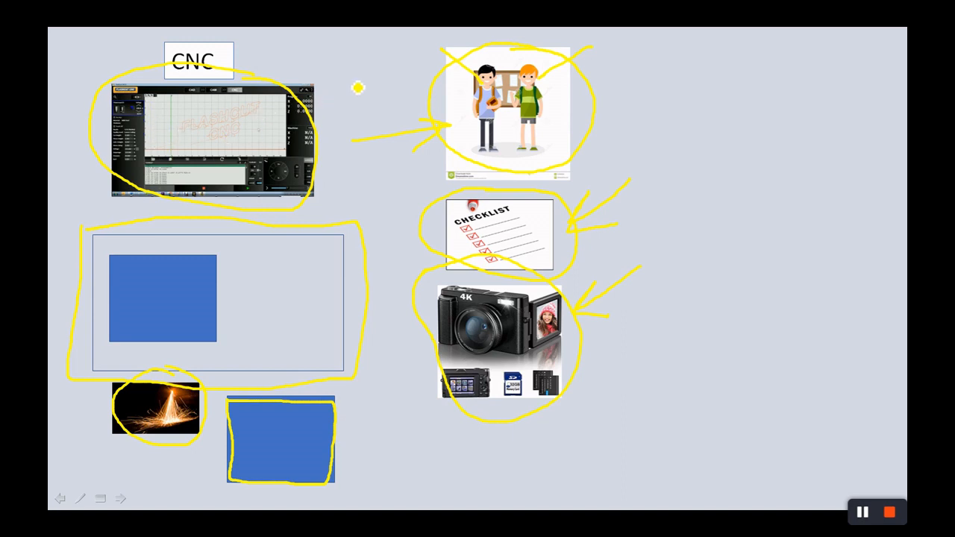
pyautogui.moveTo(170, 280)
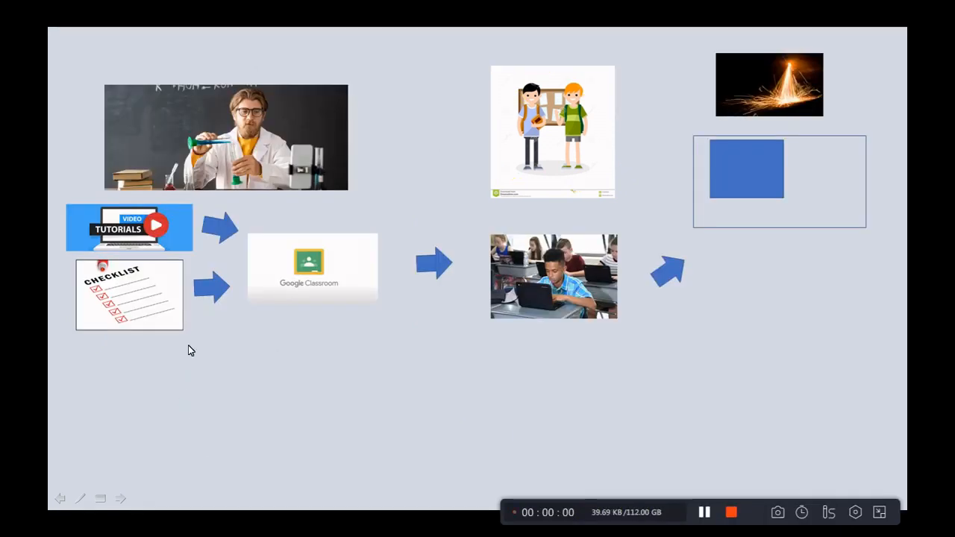
pyautogui.moveTo(191, 373)
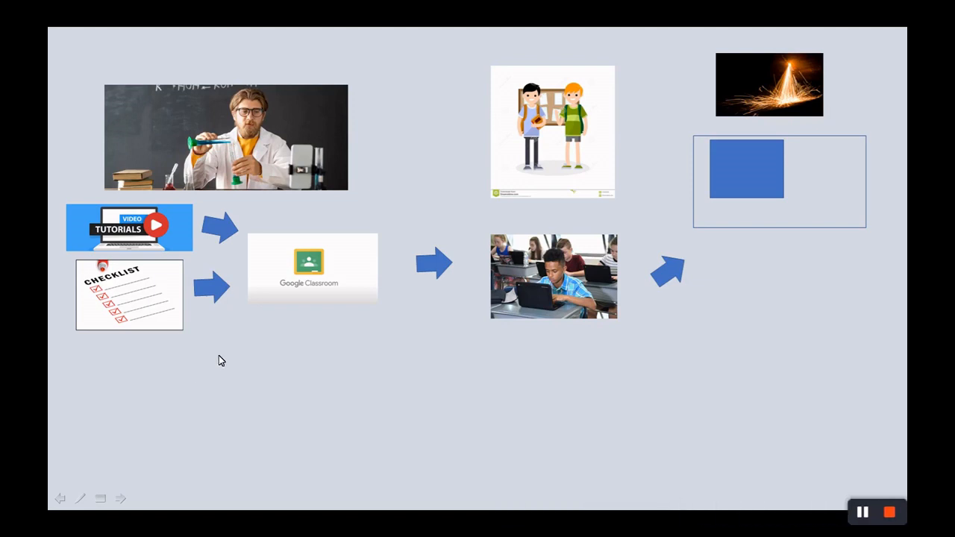
pyautogui.moveTo(216, 385)
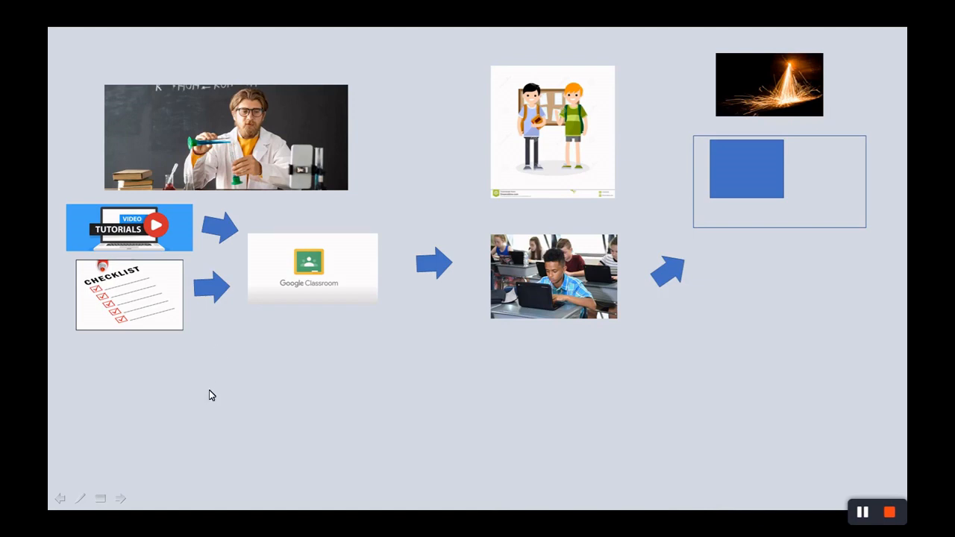
pyautogui.moveTo(257, 80)
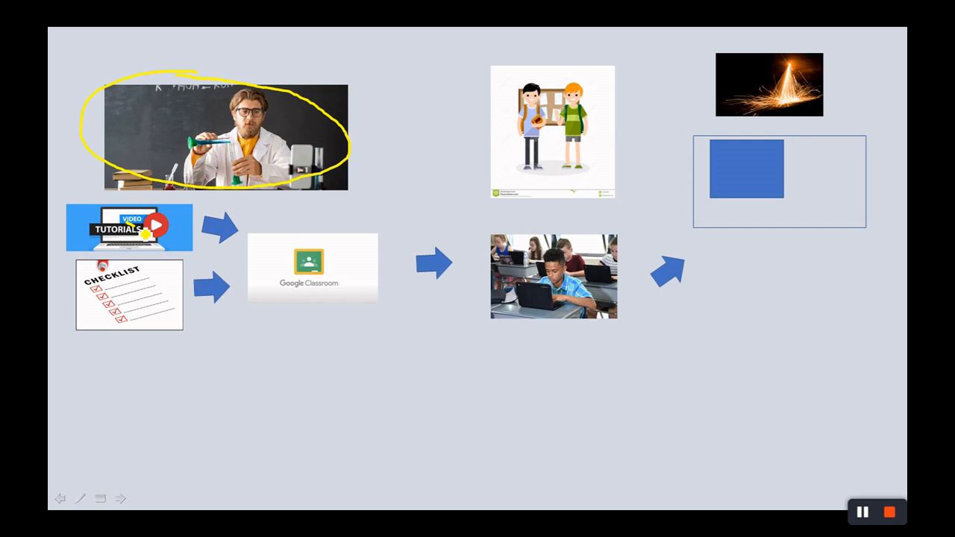
# Step: Draw yellow arrows into Google Classroom and toward the students, then outline the blue square
pyautogui.moveTo(149, 231); pyautogui.dragTo(276, 253)
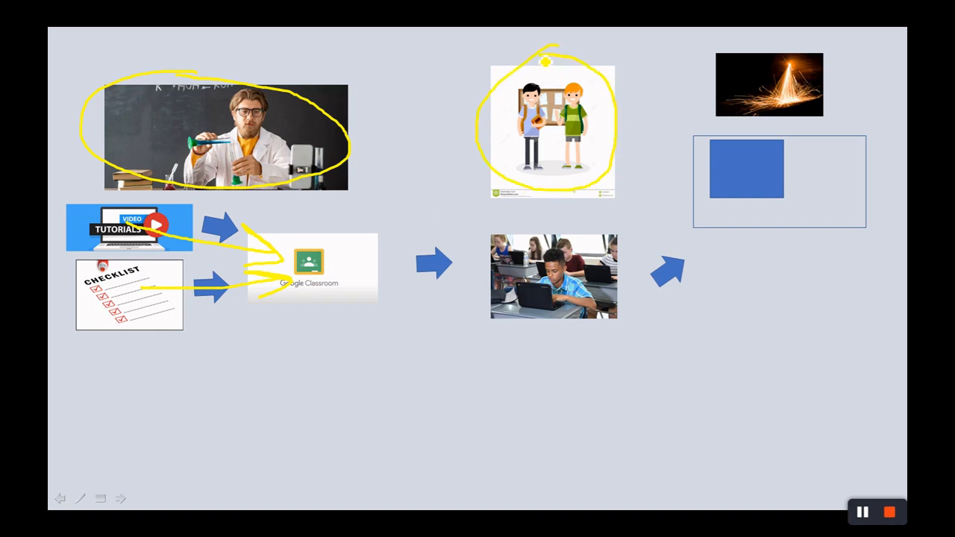
pyautogui.moveTo(535, 179); pyautogui.dragTo(535, 247)
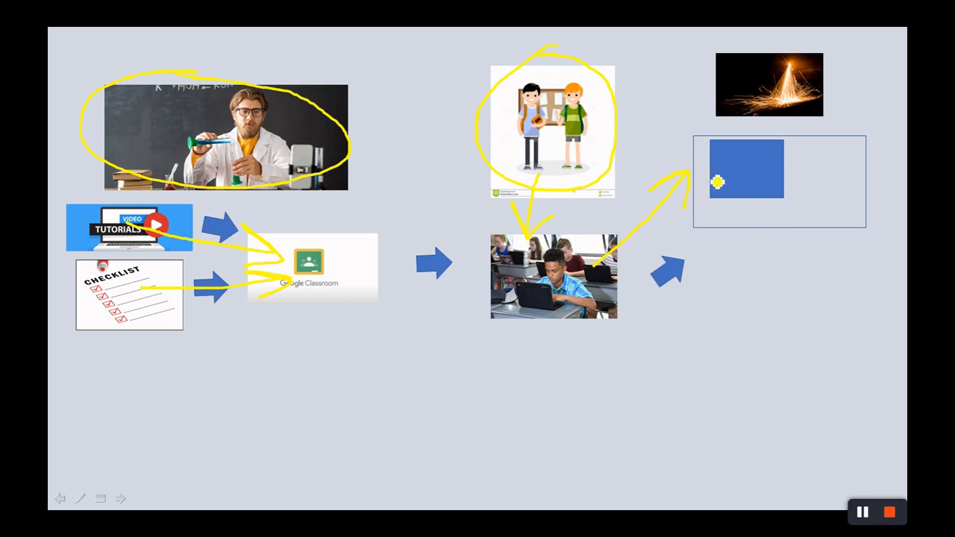
pyautogui.moveTo(716, 182); pyautogui.dragTo(788, 192)
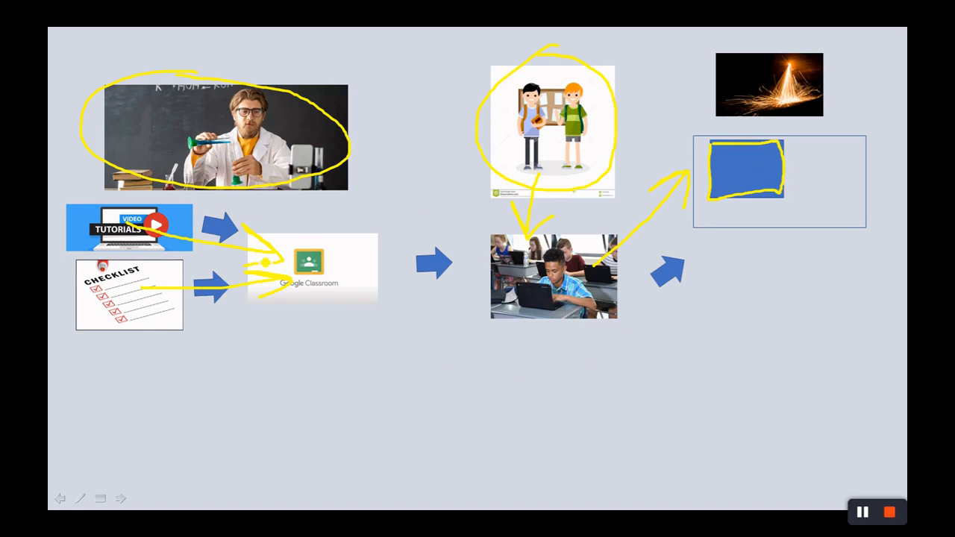
pyautogui.moveTo(351, 382)
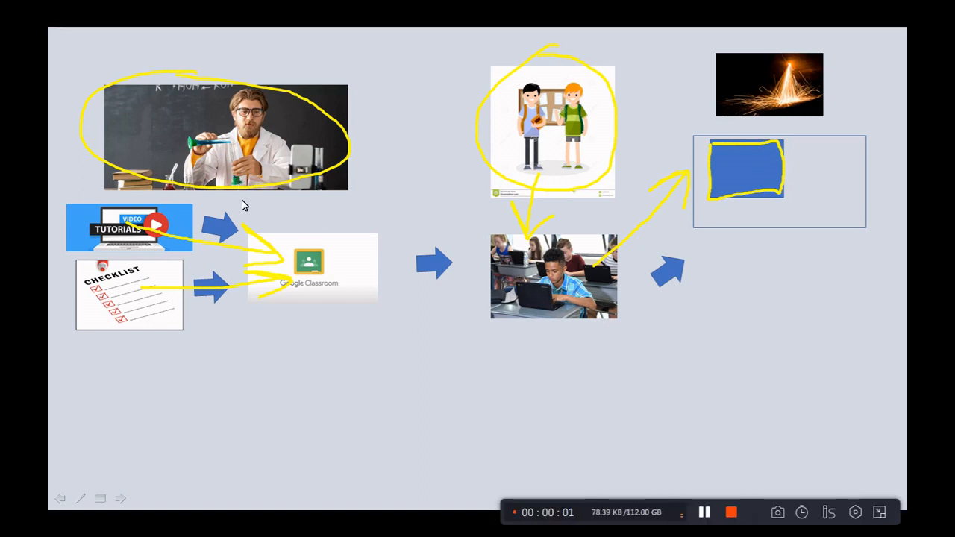
pyautogui.moveTo(275, 233)
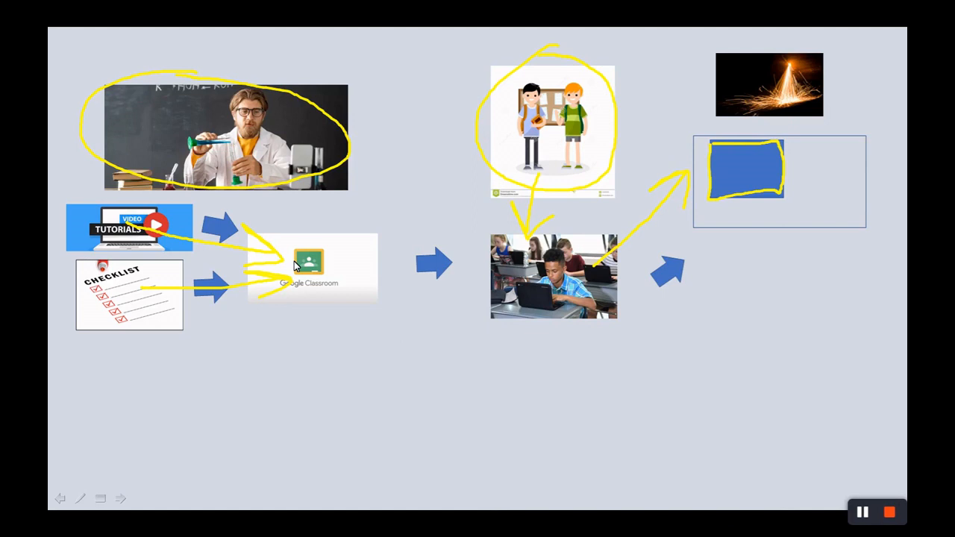
pyautogui.moveTo(361, 199)
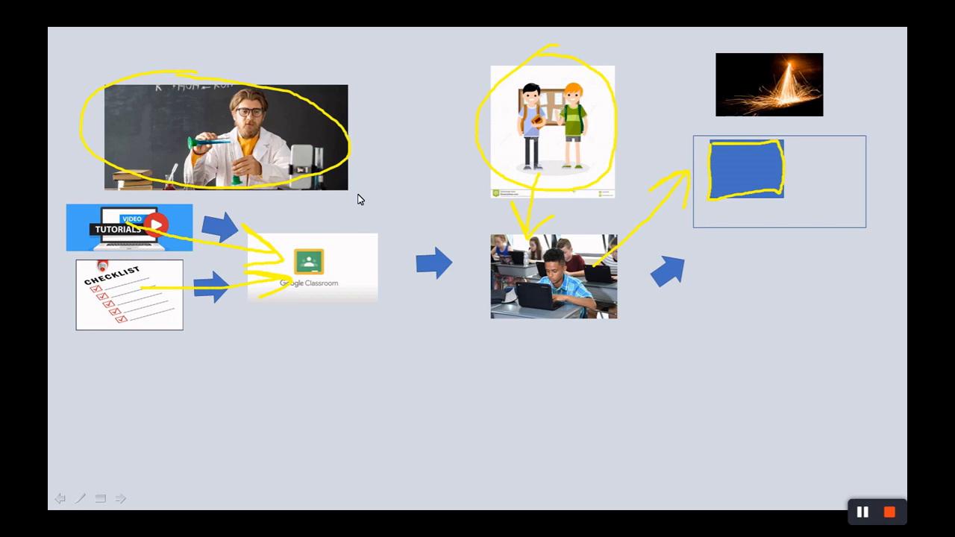
pyautogui.moveTo(403, 224)
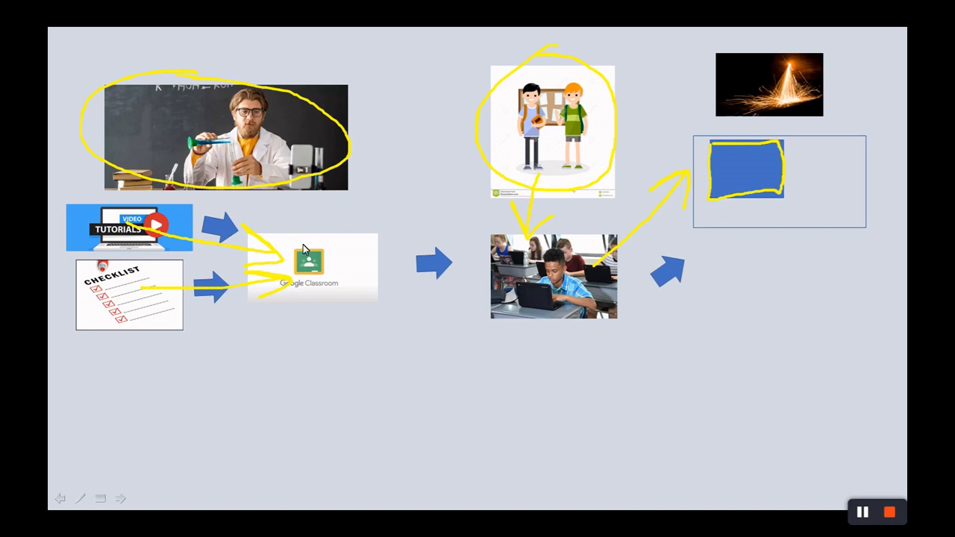
pyautogui.moveTo(330, 266)
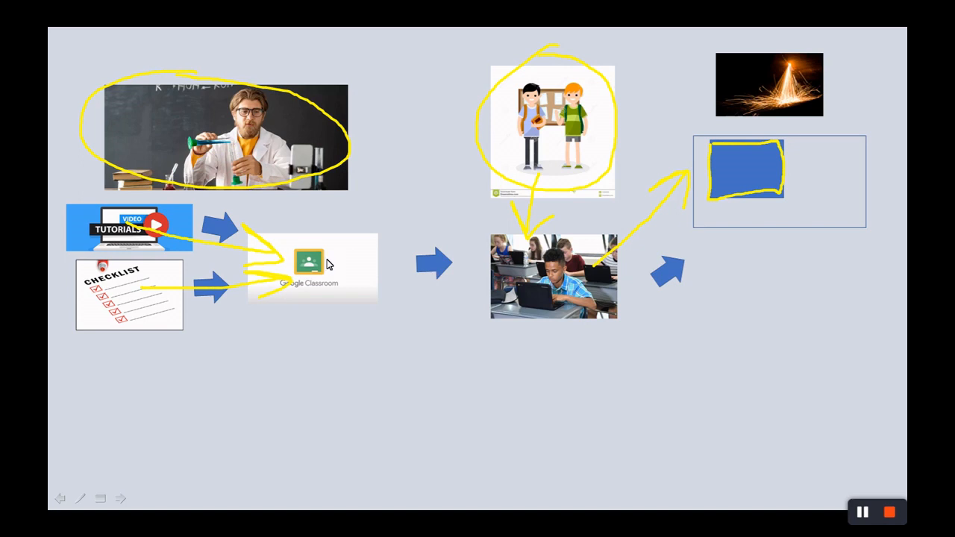
pyautogui.moveTo(430, 290)
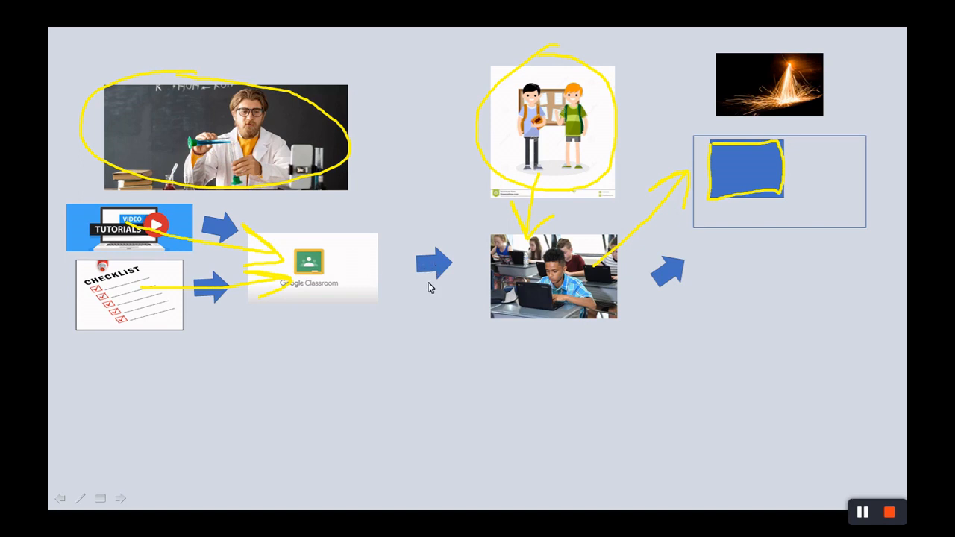
pyautogui.moveTo(397, 195)
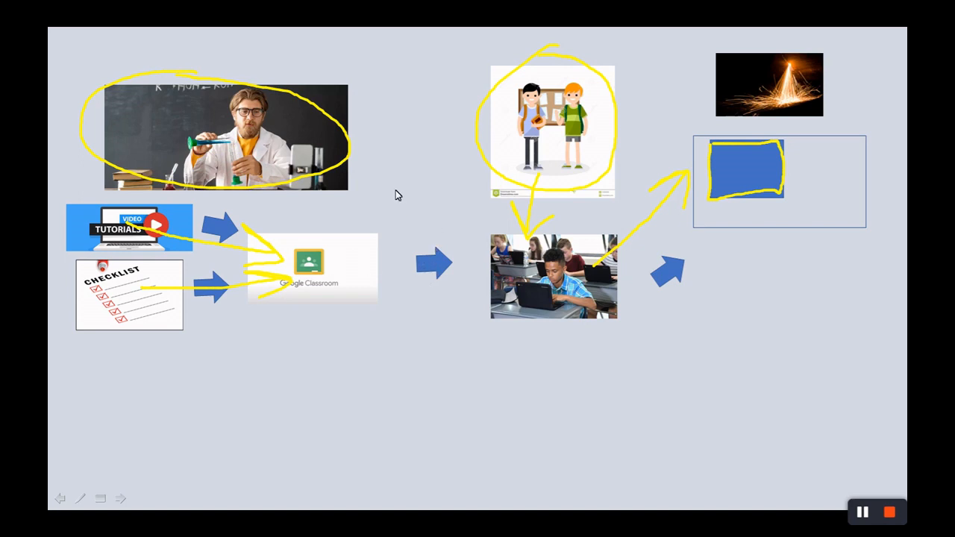
pyautogui.moveTo(394, 199)
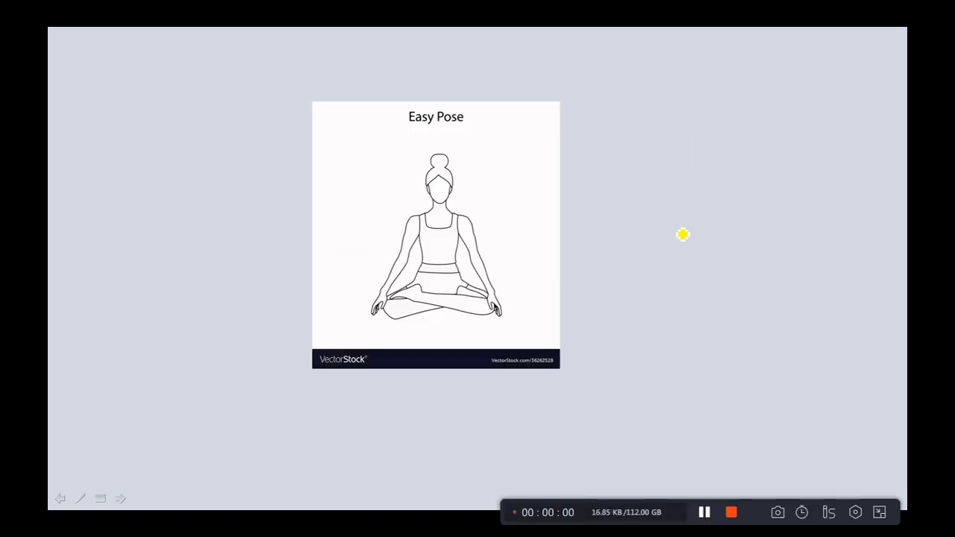
pyautogui.moveTo(639, 185)
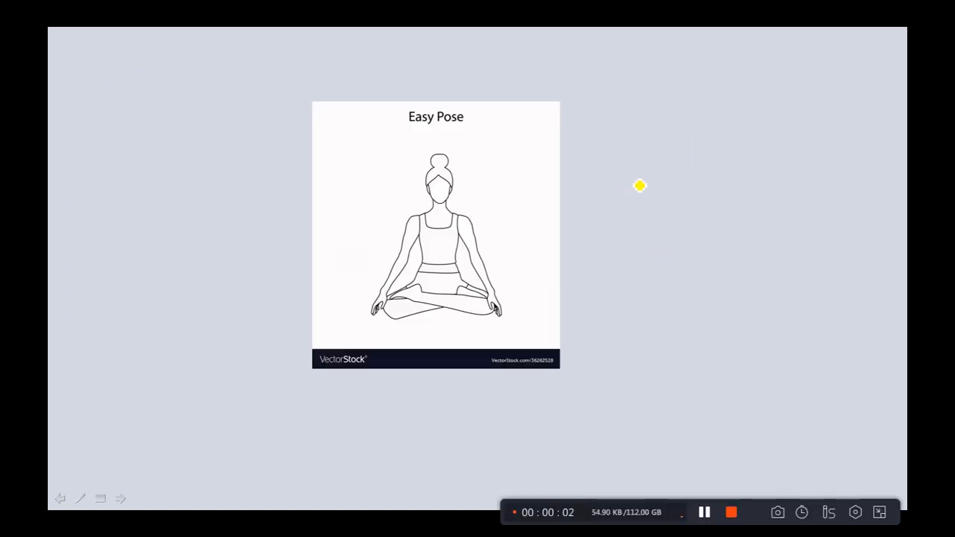
pyautogui.moveTo(635, 166)
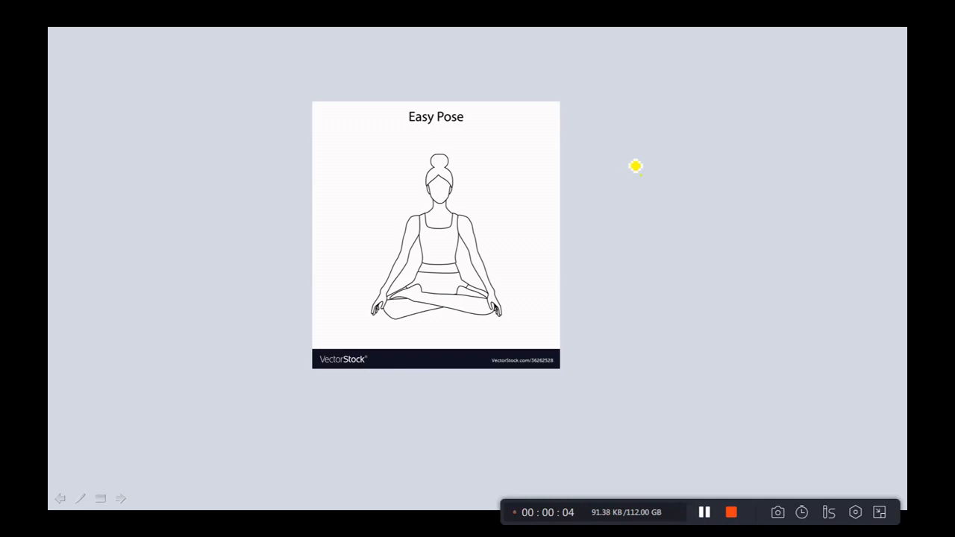
pyautogui.moveTo(613, 129)
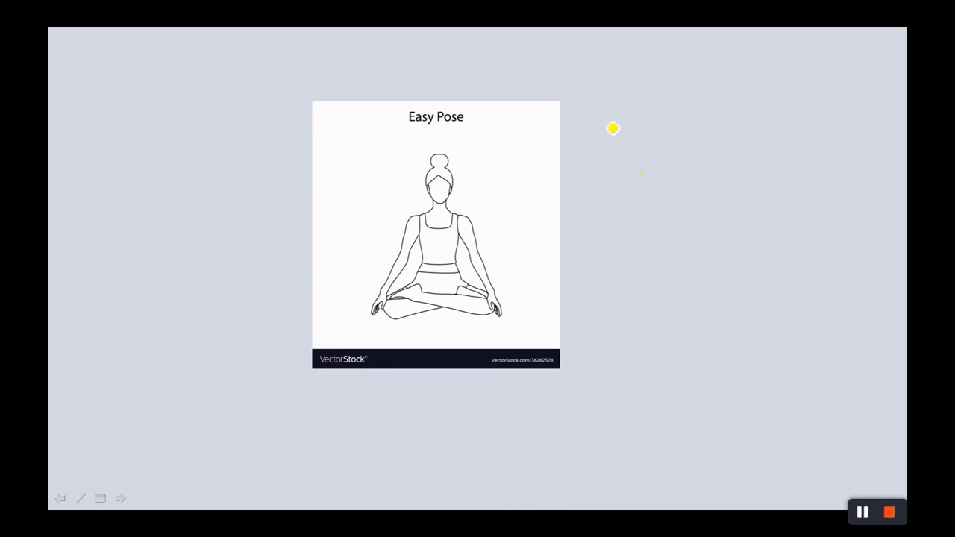
pyautogui.moveTo(584, 91)
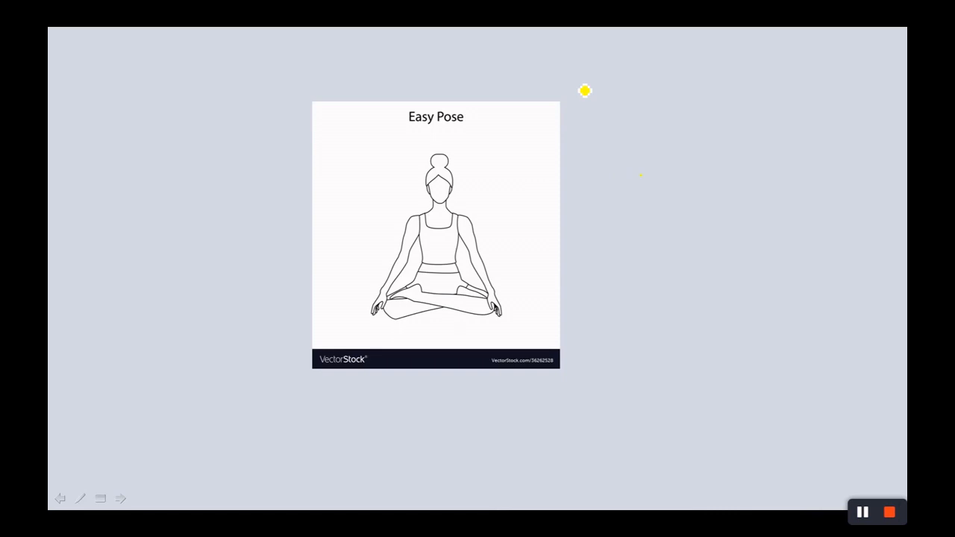
pyautogui.moveTo(651, 107)
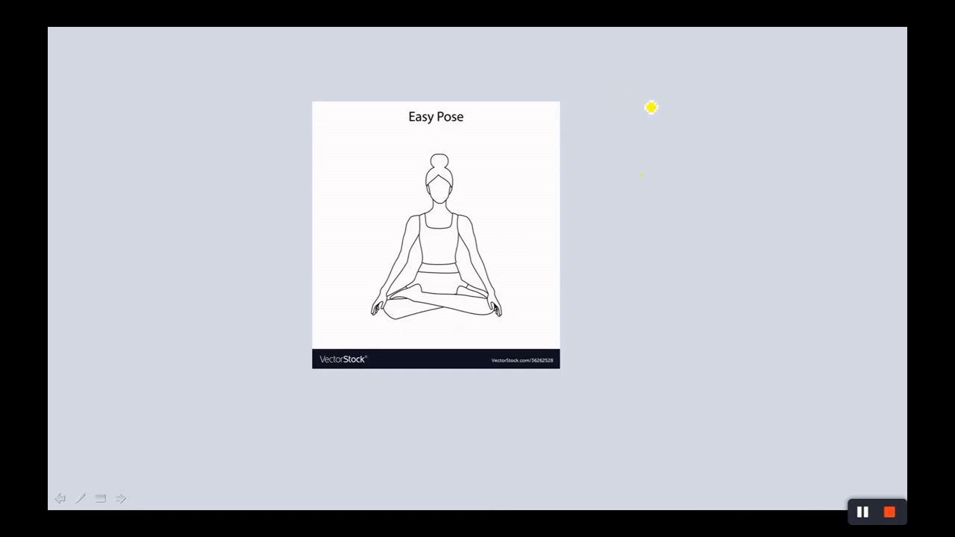
pyautogui.moveTo(591, 150)
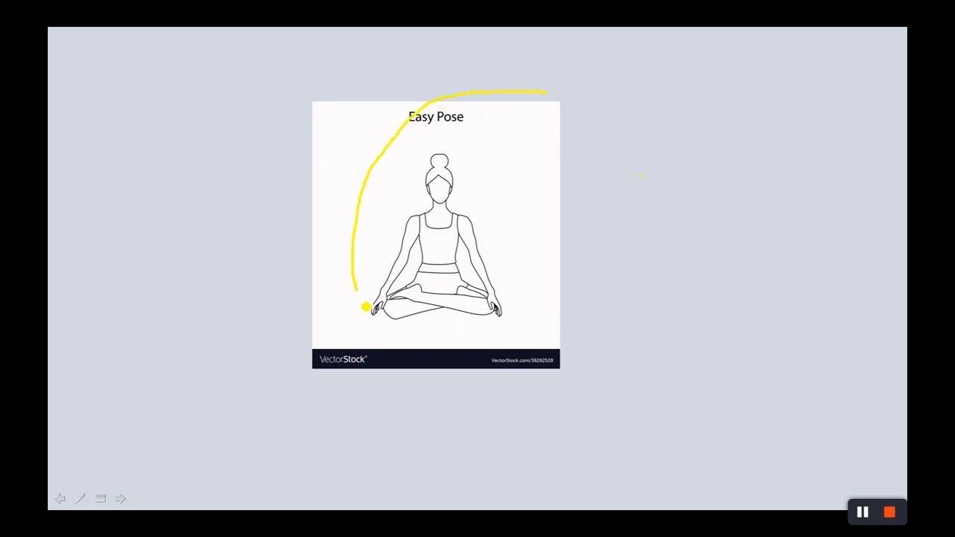
# Step: Draw two yellow ink loops circling the Easy Pose figure
pyautogui.moveTo(365, 306); pyautogui.dragTo(412, 107)
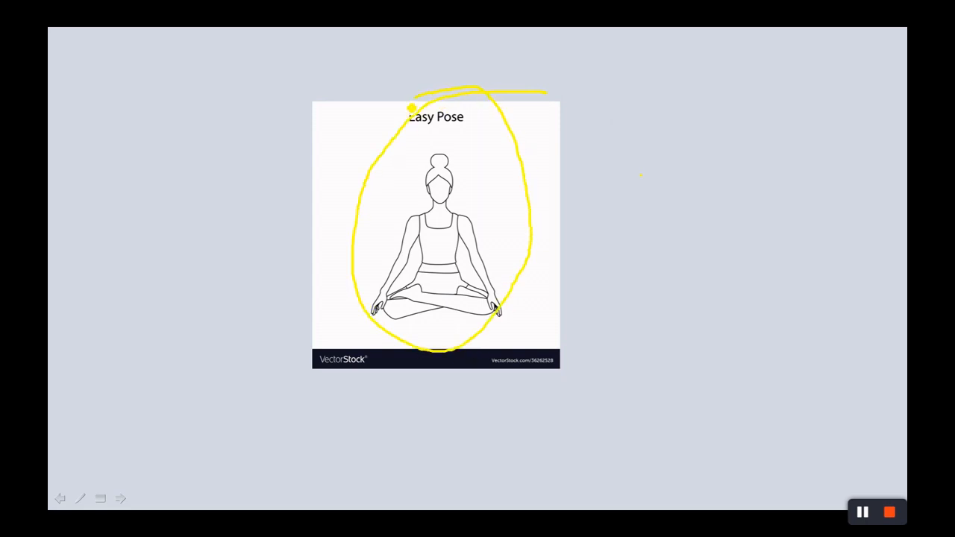
pyautogui.moveTo(410, 107); pyautogui.dragTo(565, 170)
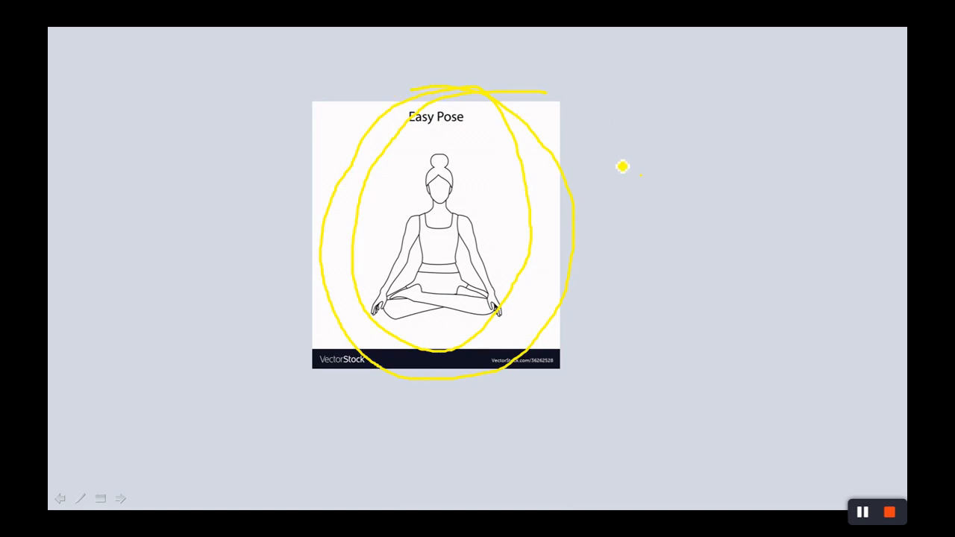
pyautogui.moveTo(737, 298)
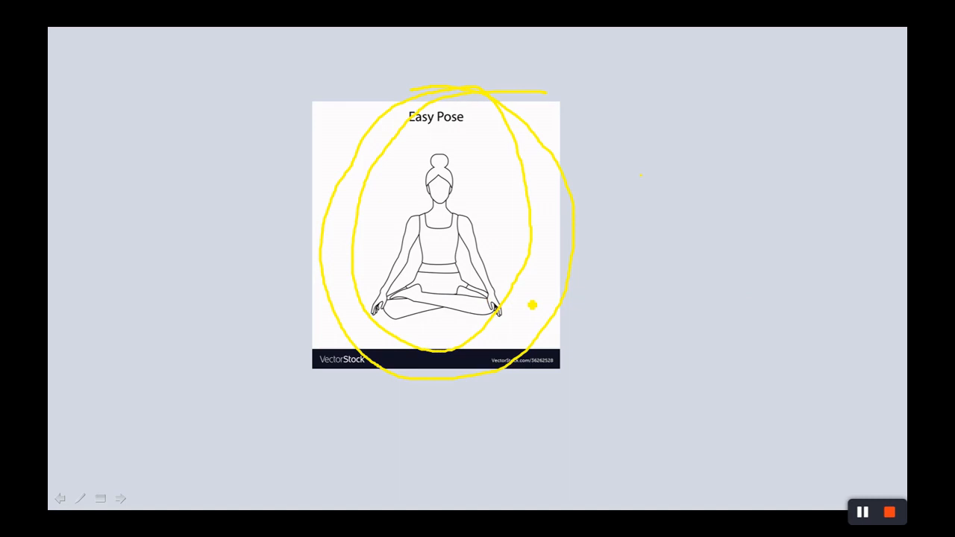
pyautogui.moveTo(836, 254)
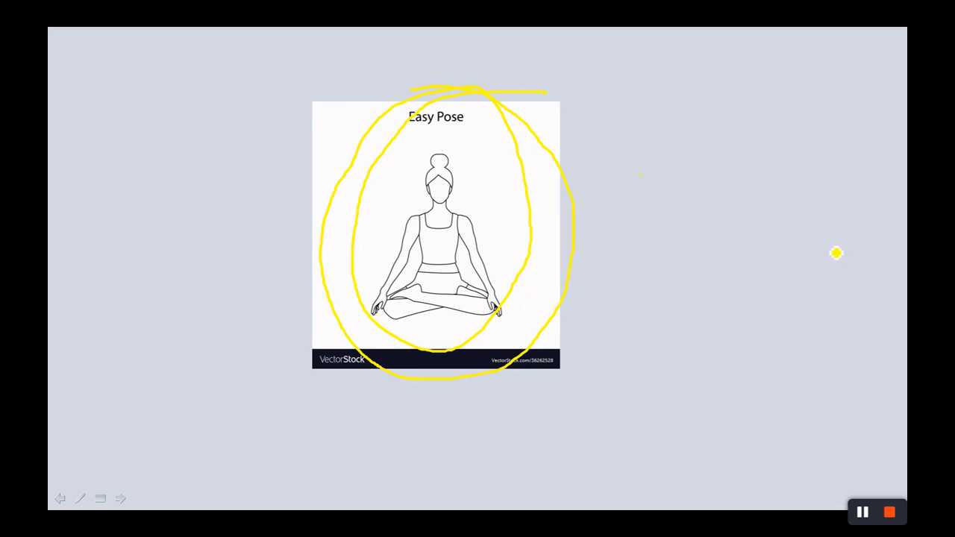
pyautogui.moveTo(863, 225)
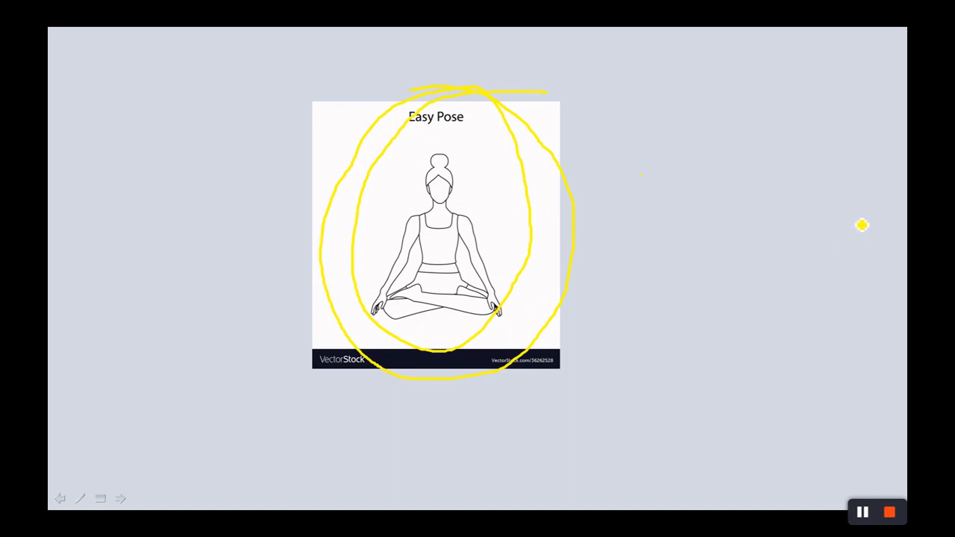
pyautogui.moveTo(839, 221)
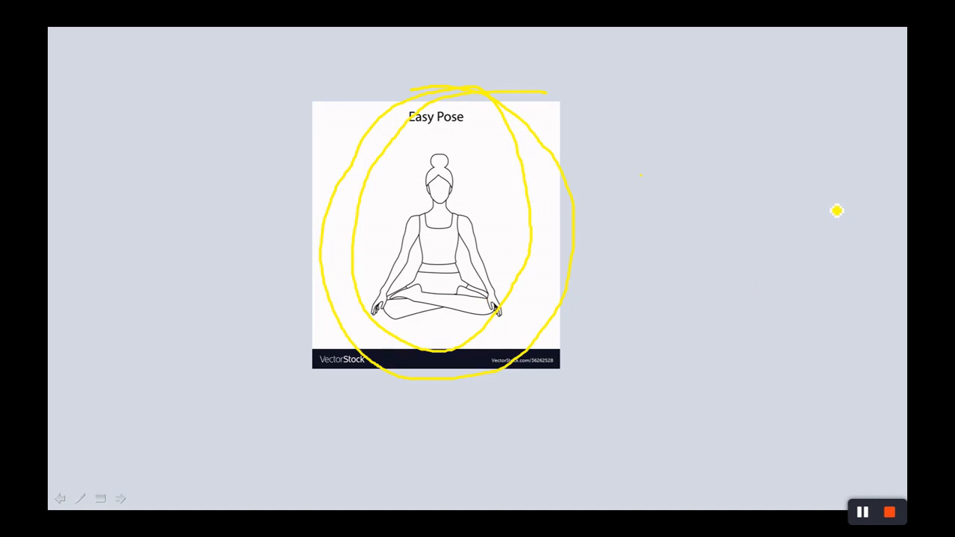
pyautogui.moveTo(901, 167)
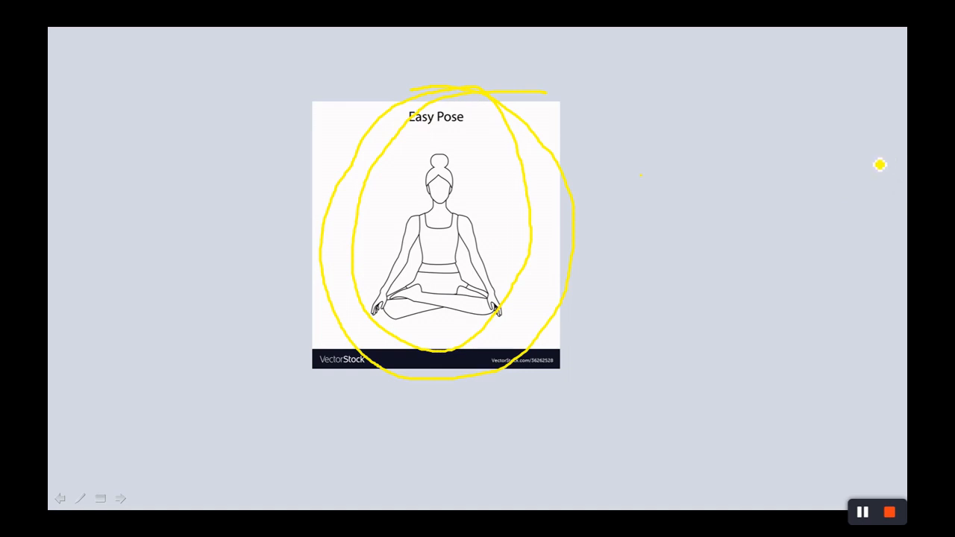
pyautogui.moveTo(886, 148)
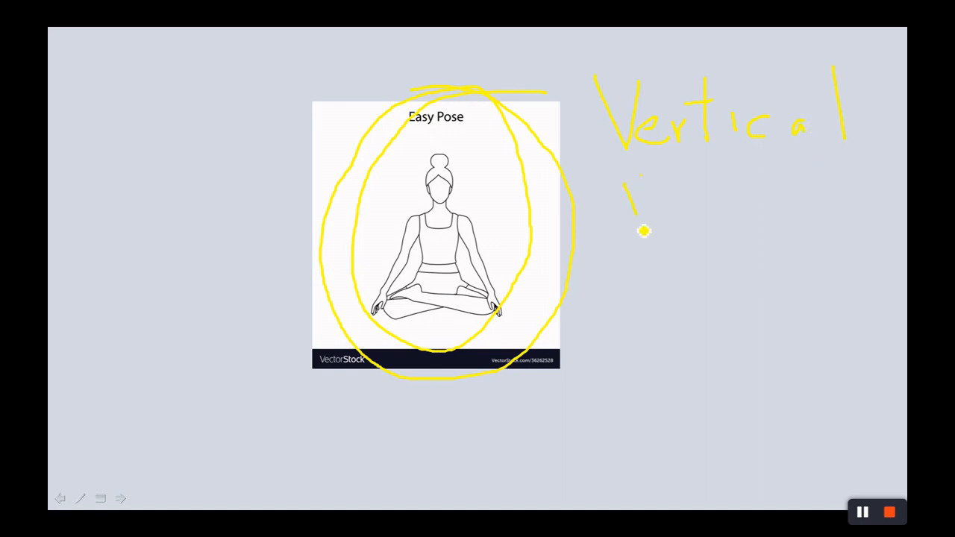
# Step: Handwrite 'Vertical Mill' in yellow ink to the right of the Easy Pose picture
pyautogui.moveTo(630, 232); pyautogui.dragTo(689, 216)
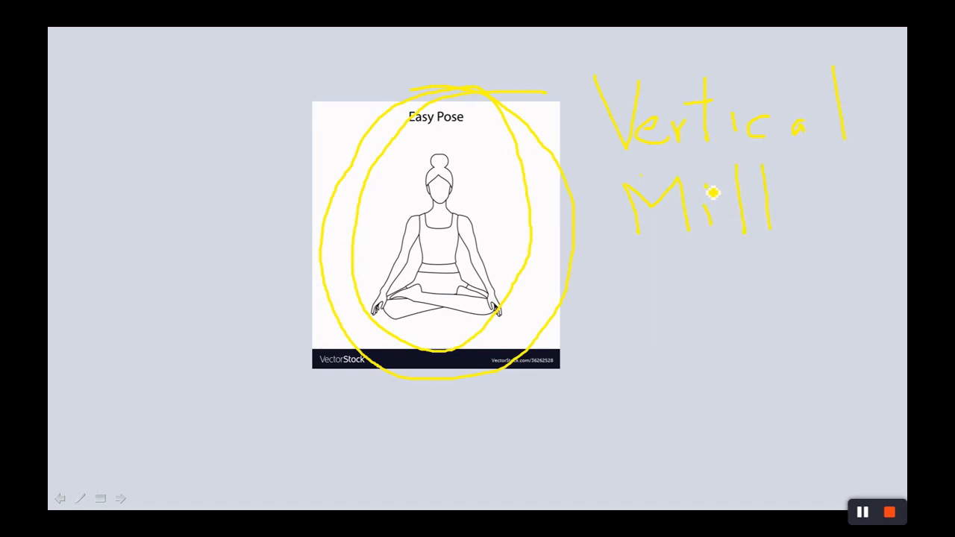
pyautogui.moveTo(666, 276)
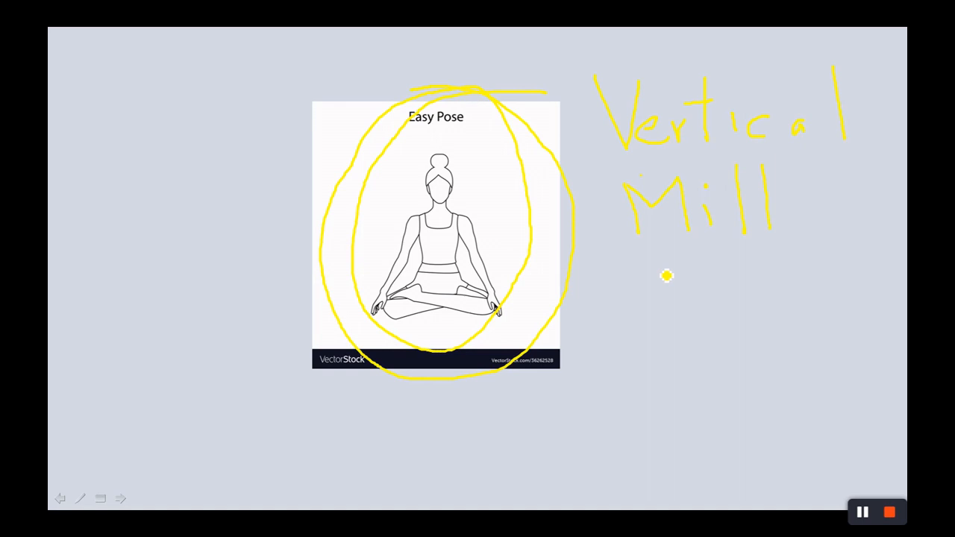